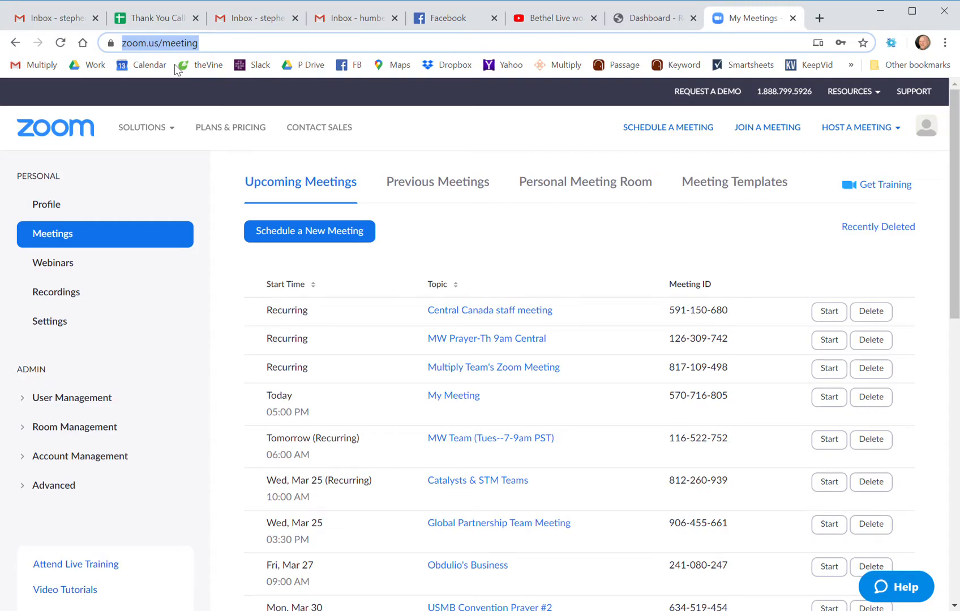
mouse_move(456, 237)
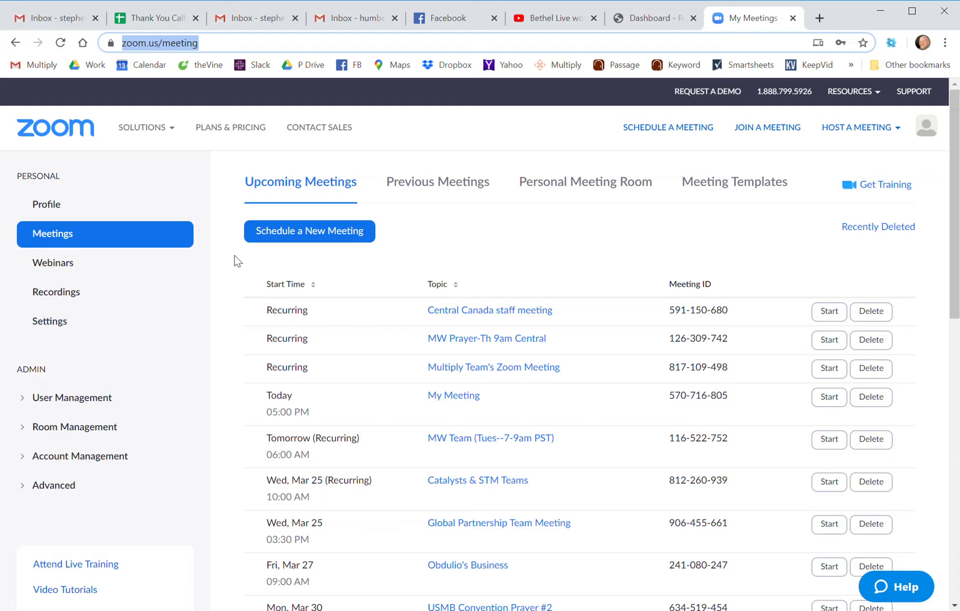
mouse_move(230, 259)
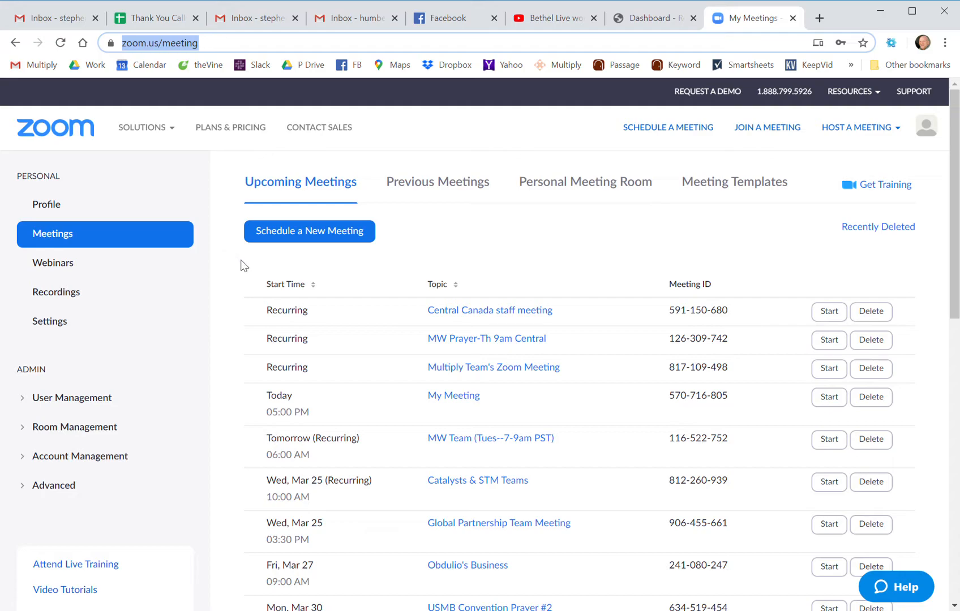
mouse_move(71, 243)
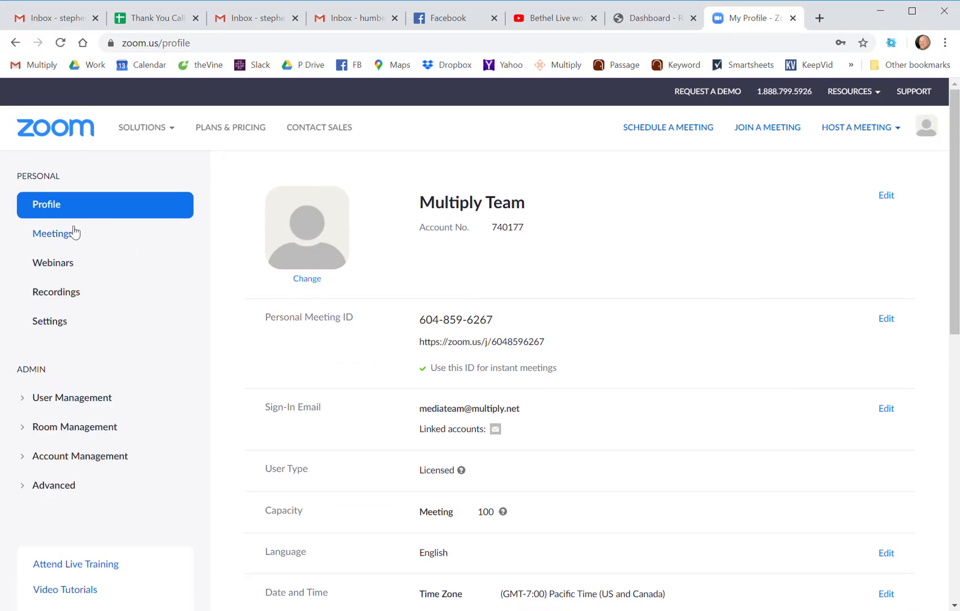
- Start scheduling a new meeting from the Meetings page, keeping the default topic 'My Meeting'
click(53, 233)
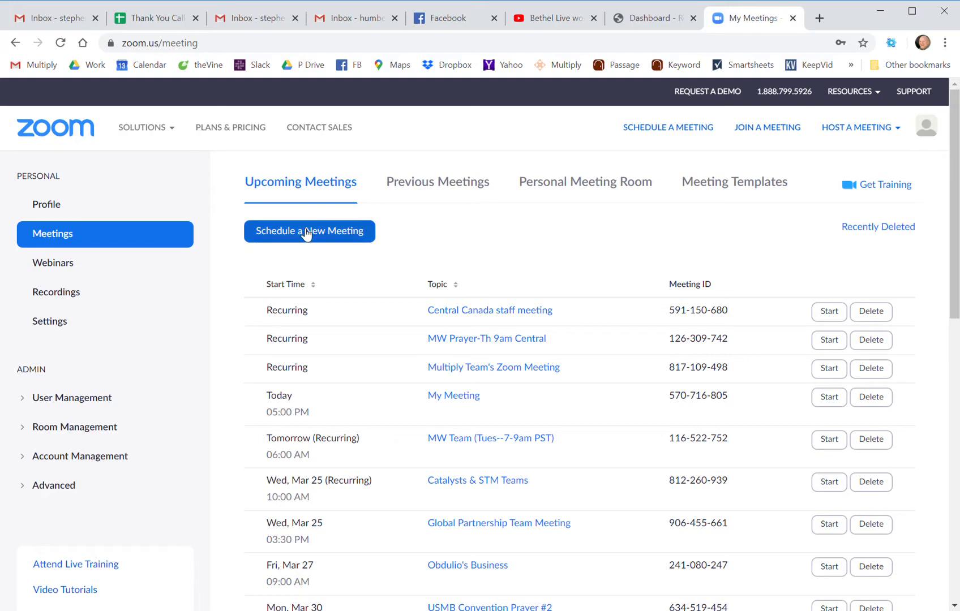
click(309, 231)
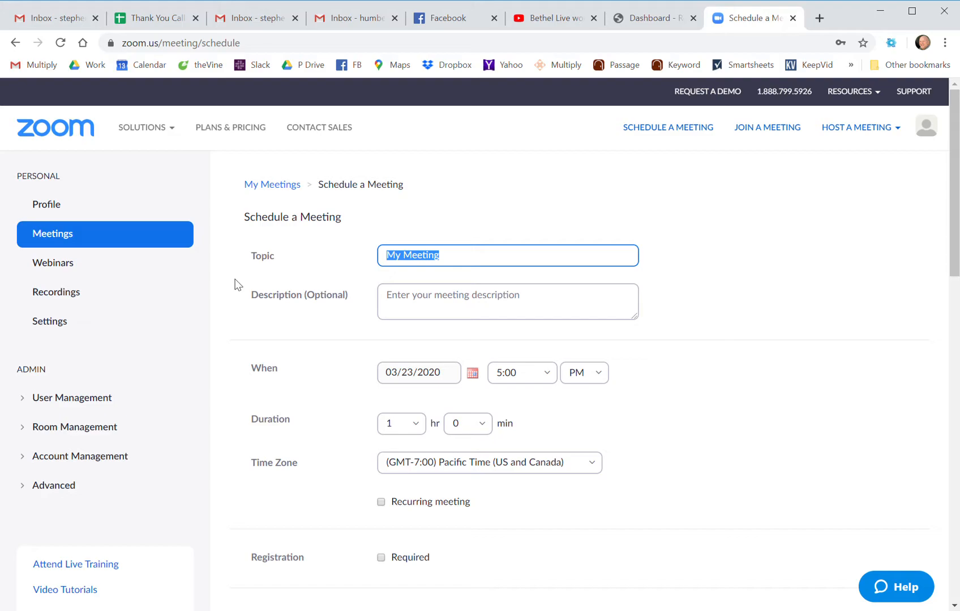
mouse_move(458, 222)
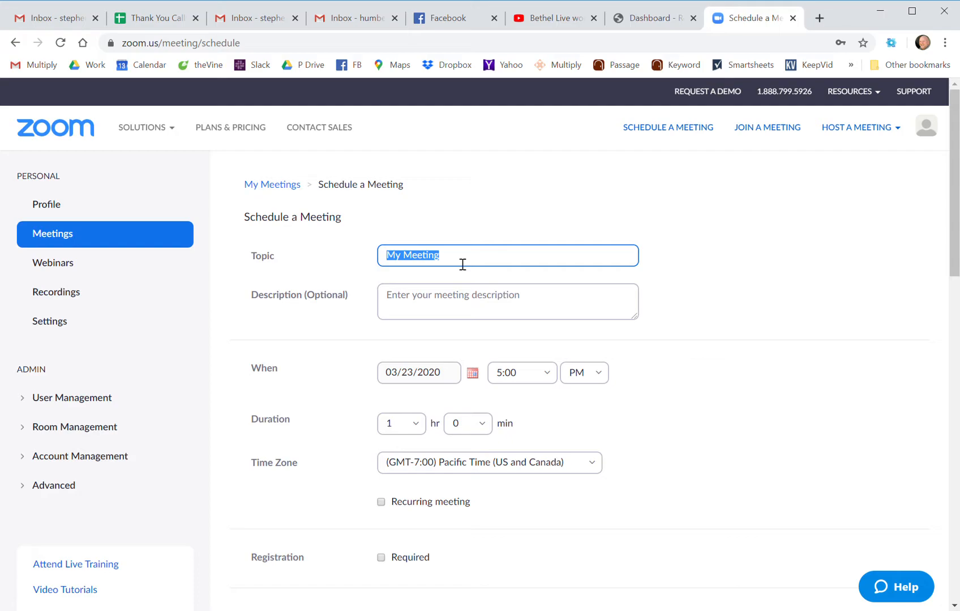
- Set the meeting date to 03/24/2020 at 5:00 PM, leaving the Pacific time zone unchanged
scroll(down, 3)
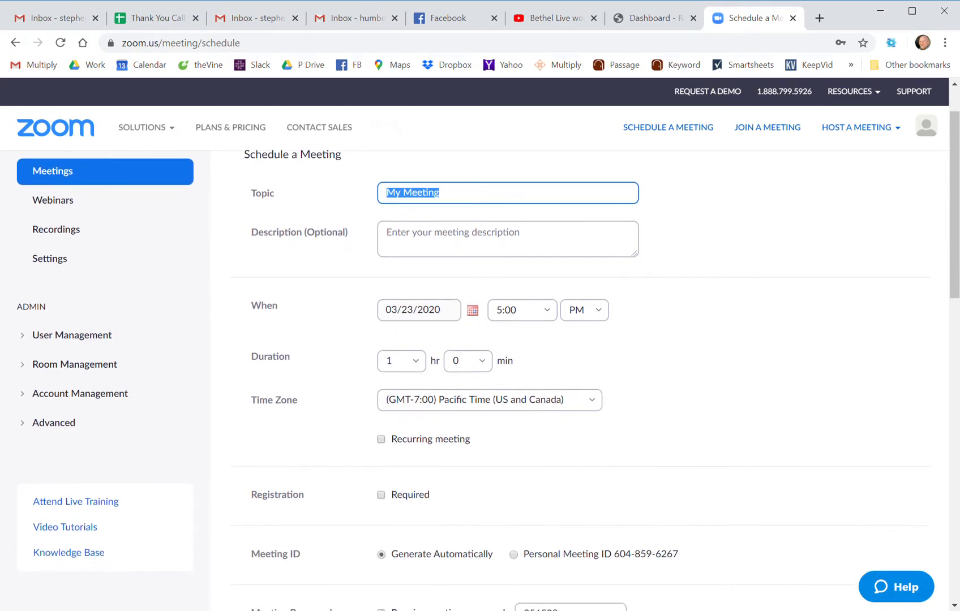
scroll(down, 3)
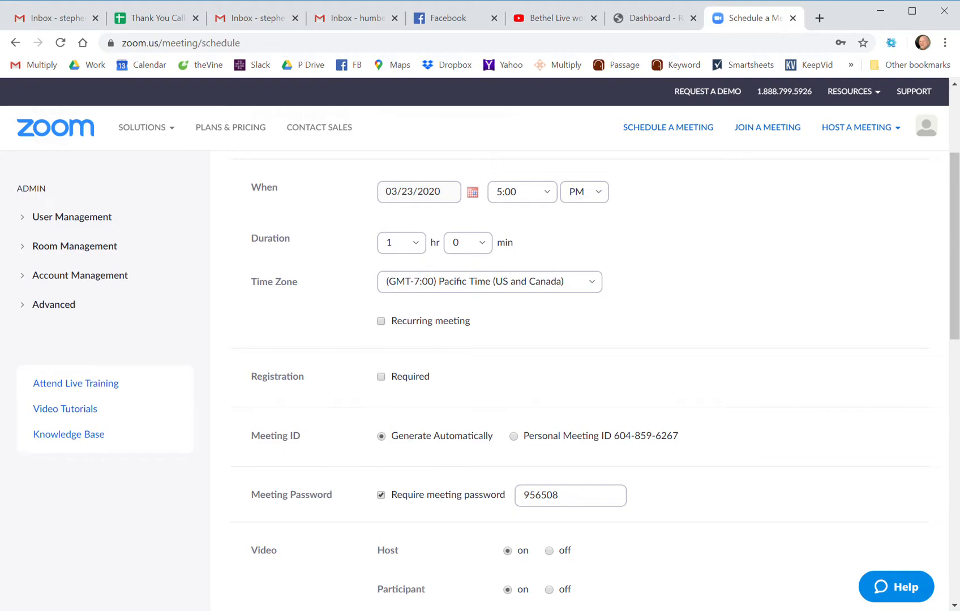
click(471, 191)
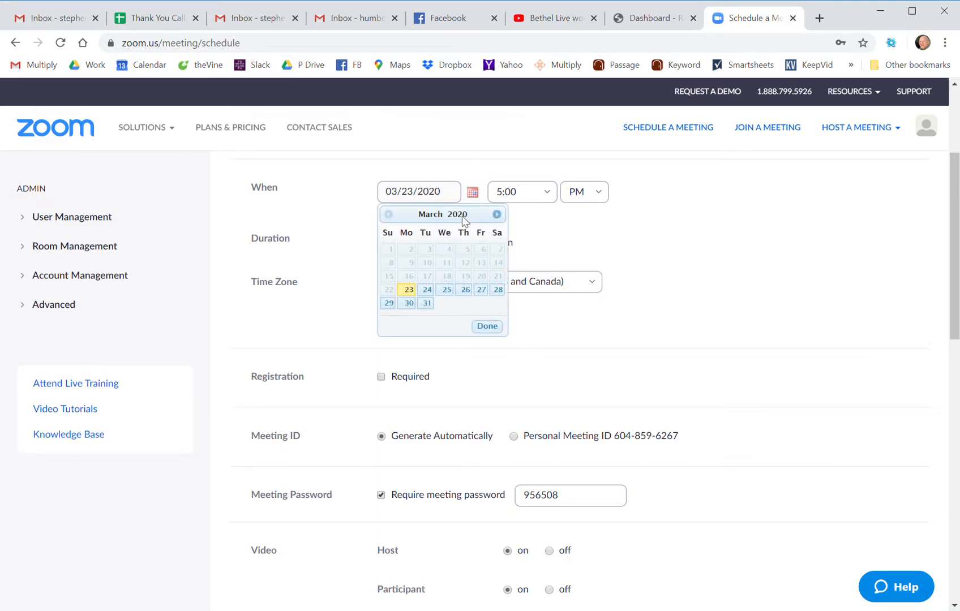
click(427, 289)
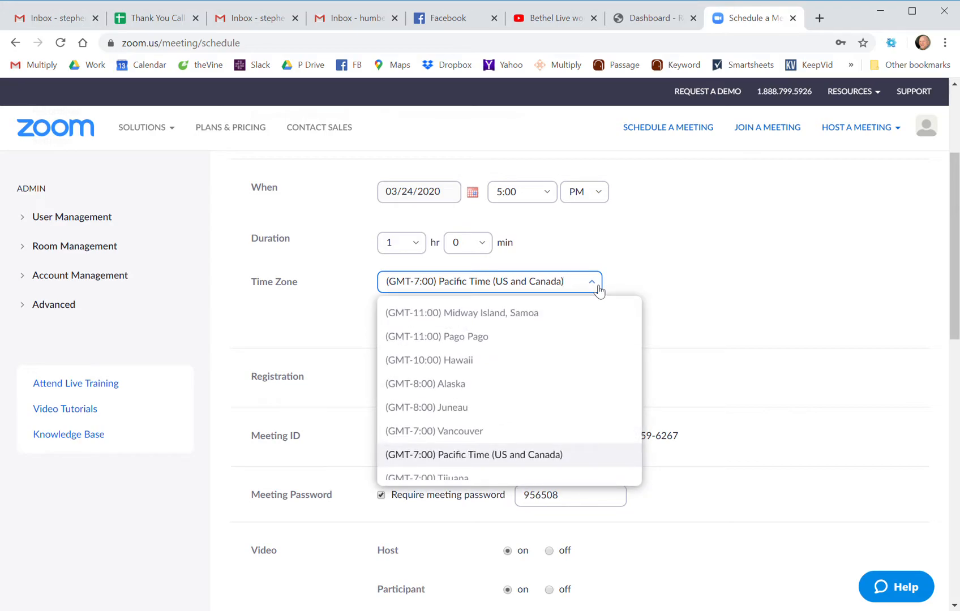
mouse_move(676, 277)
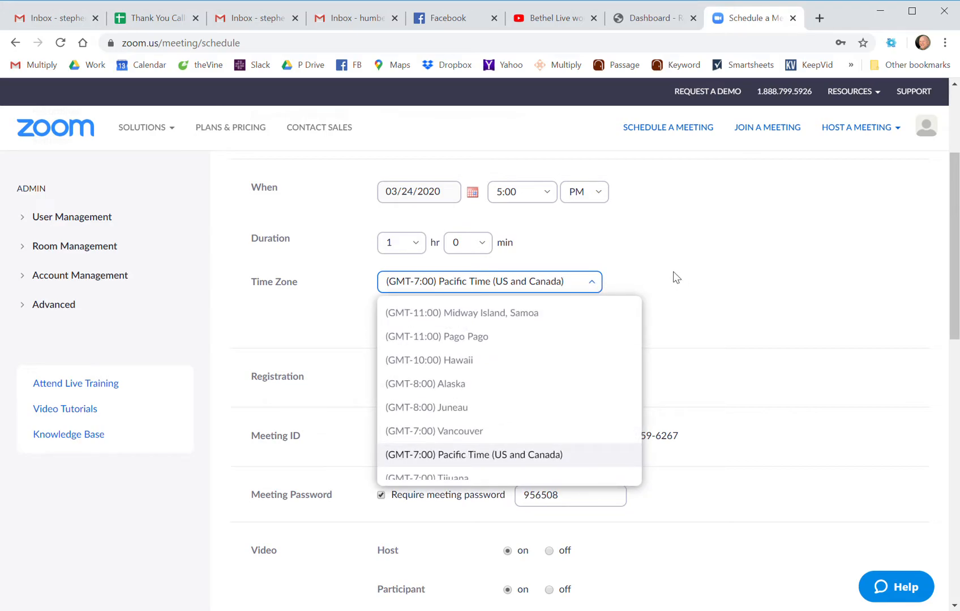
click(475, 454)
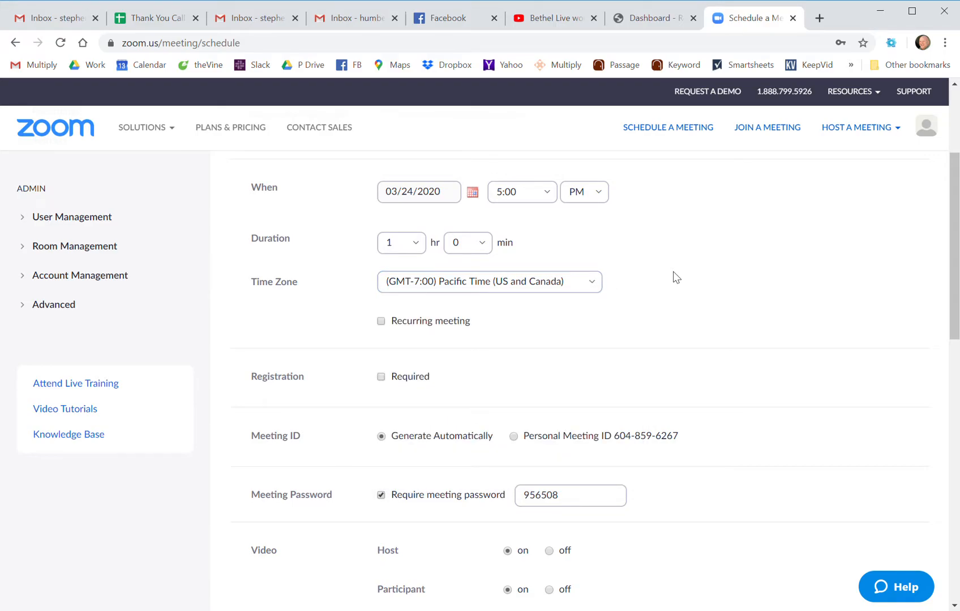
mouse_move(332, 324)
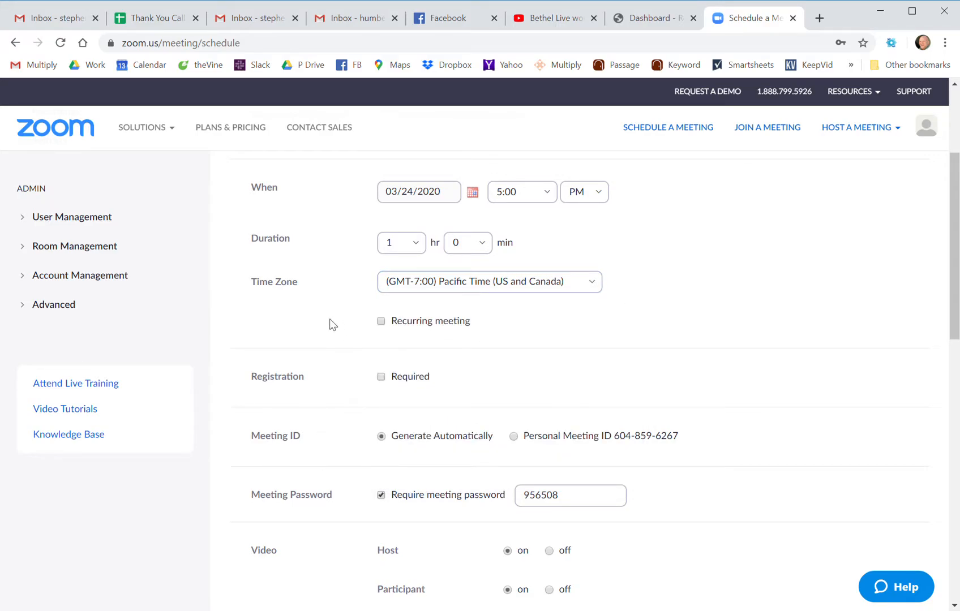
mouse_move(359, 336)
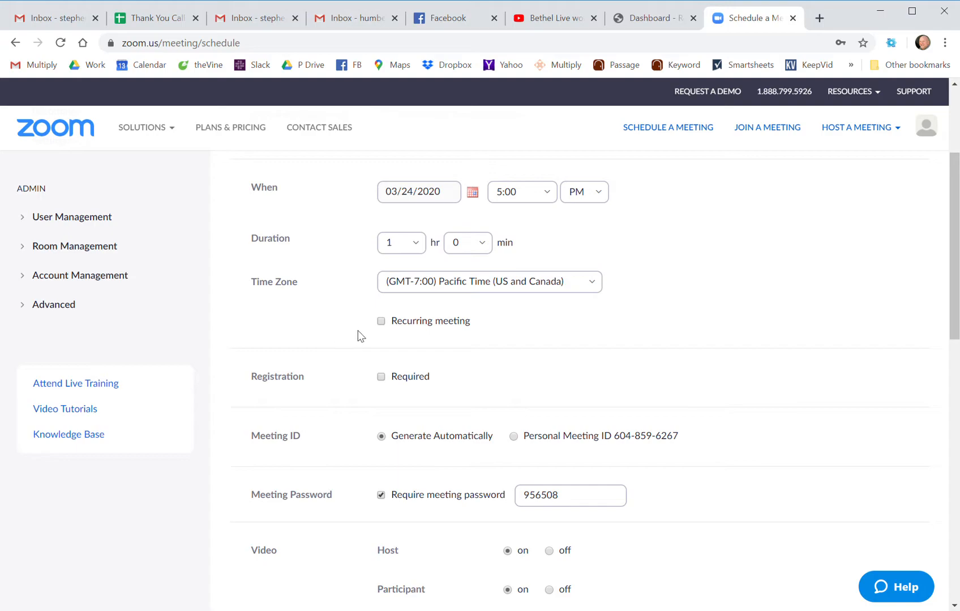
mouse_move(382, 324)
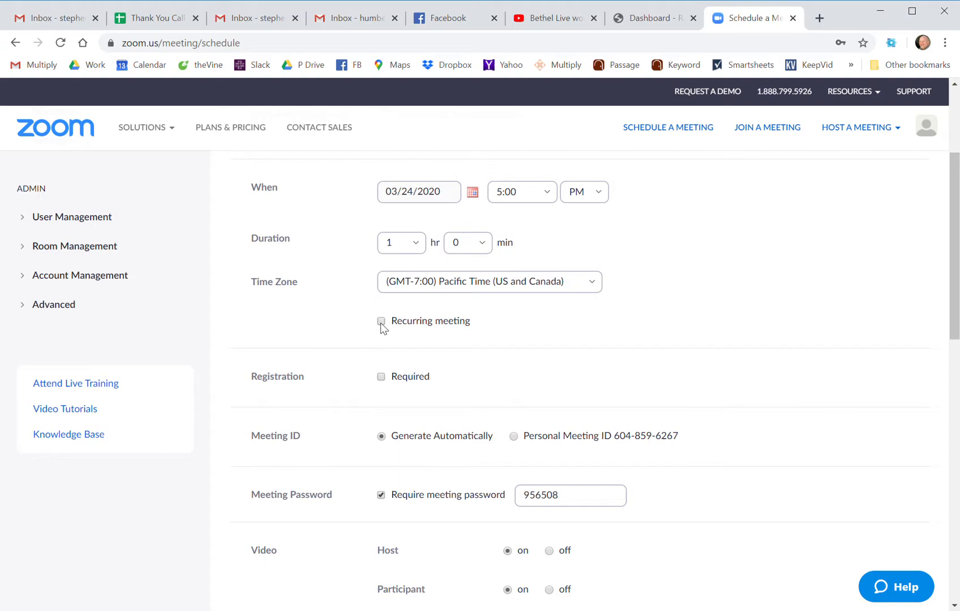
click(380, 321)
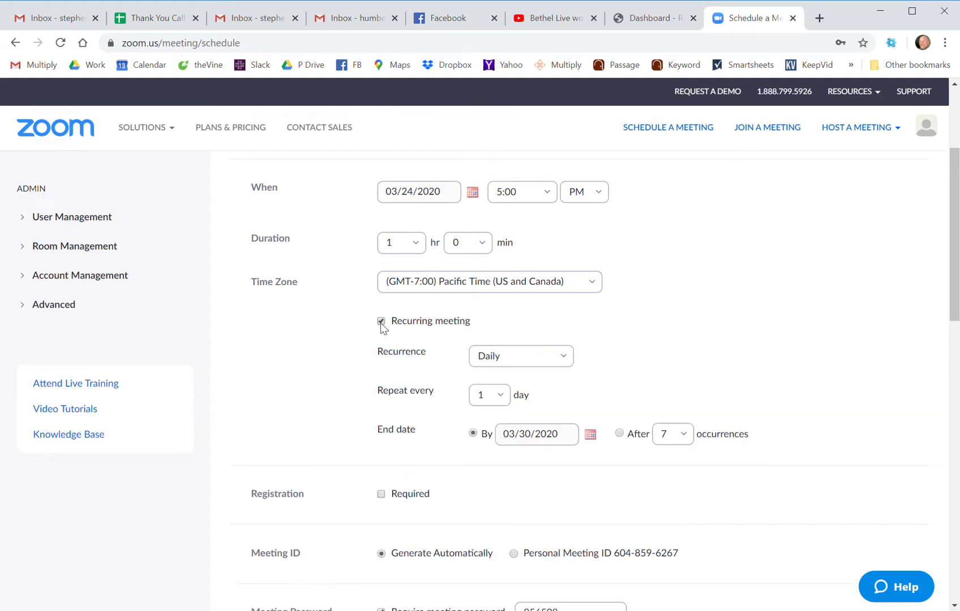
click(380, 321)
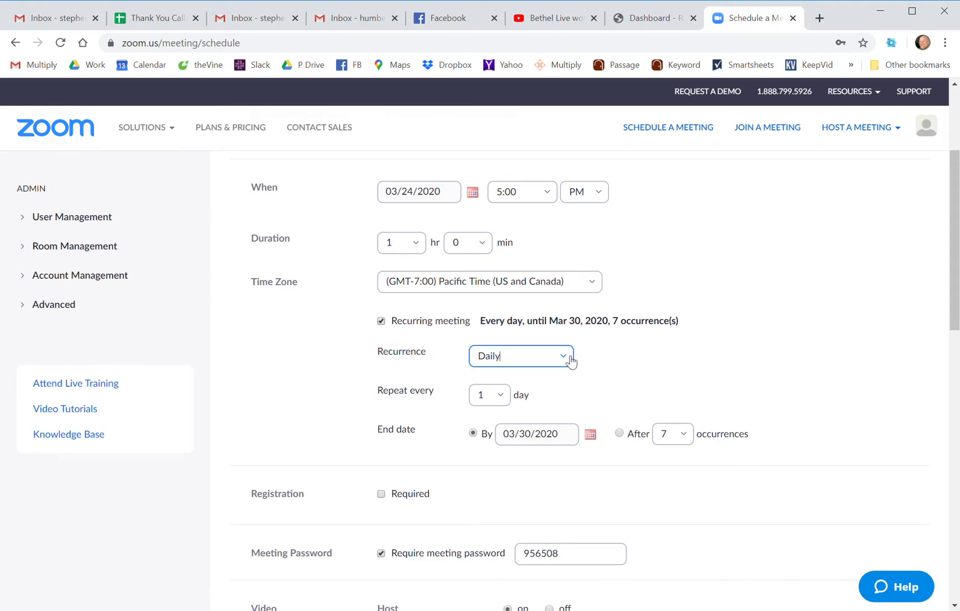
click(521, 355)
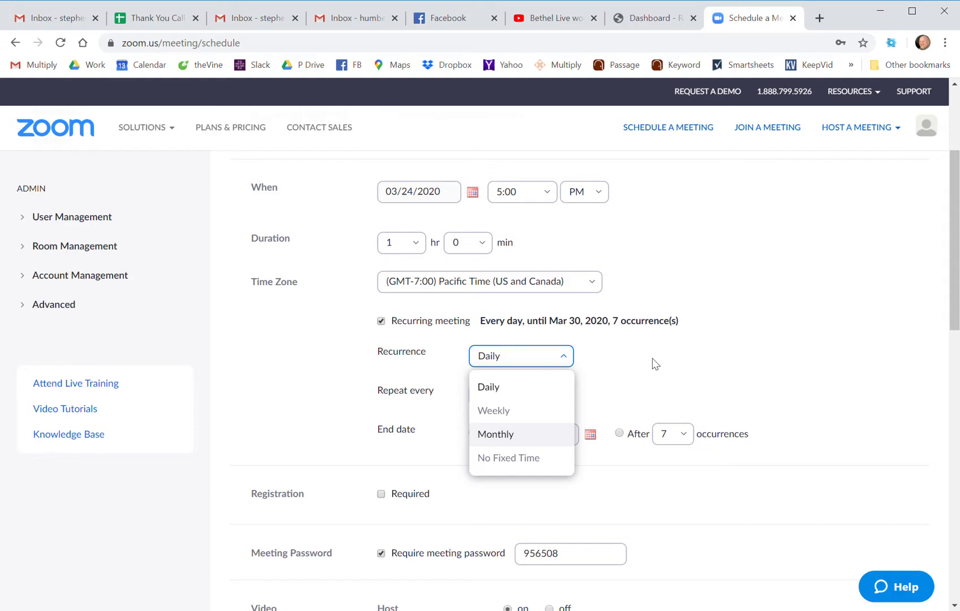
click(488, 386)
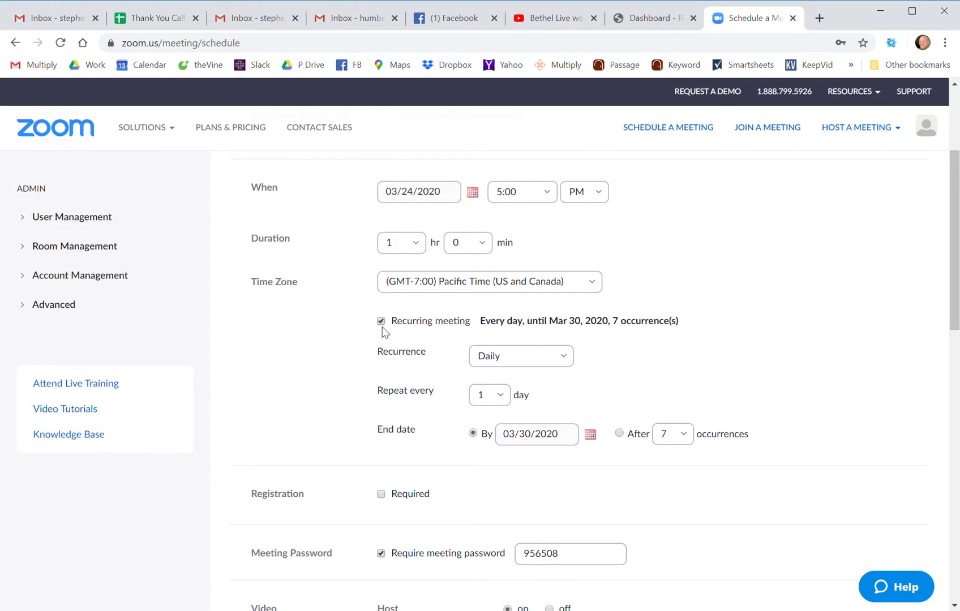
click(380, 321)
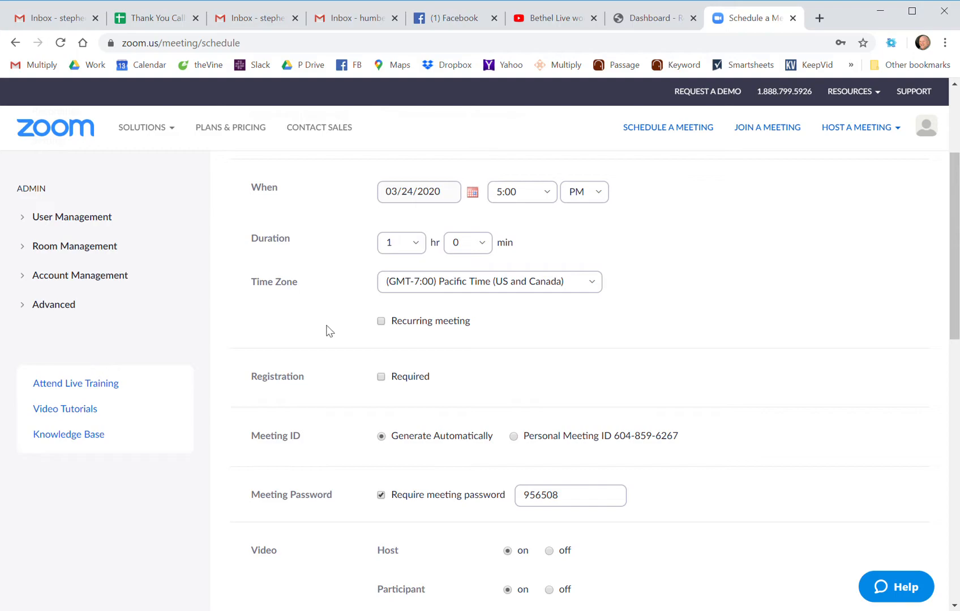
scroll(down, 3)
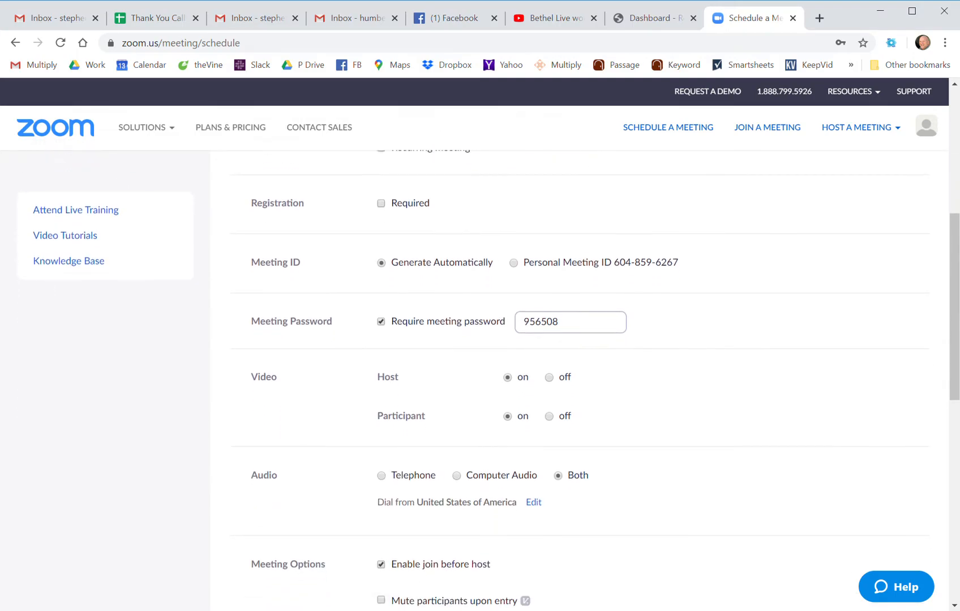
scroll(down, 3)
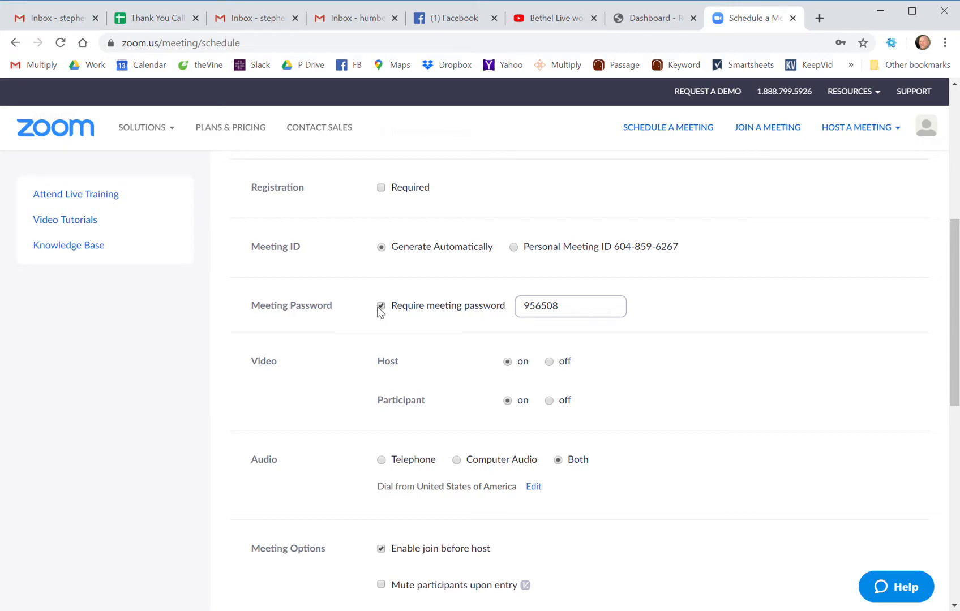
click(380, 306)
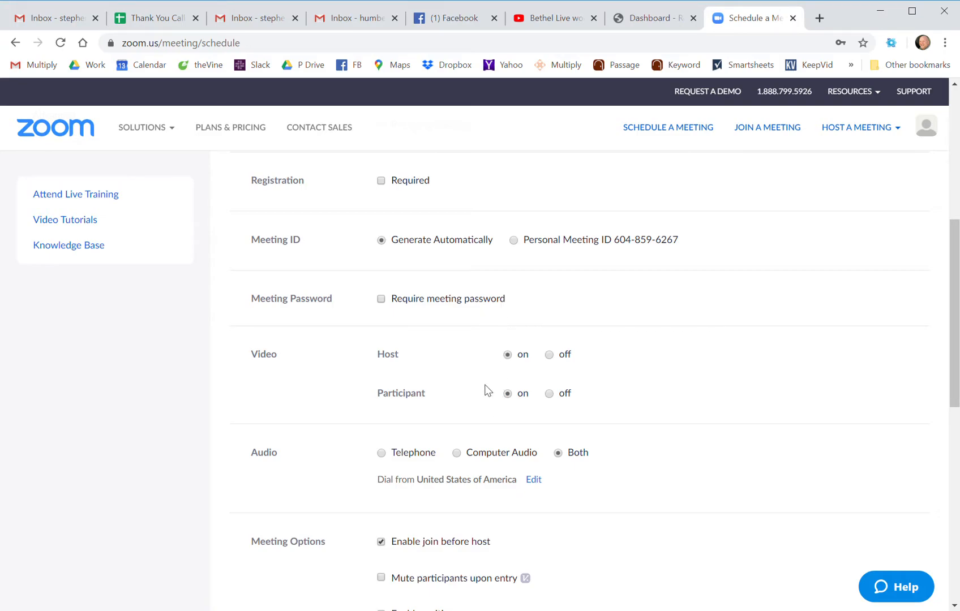
scroll(down, 3)
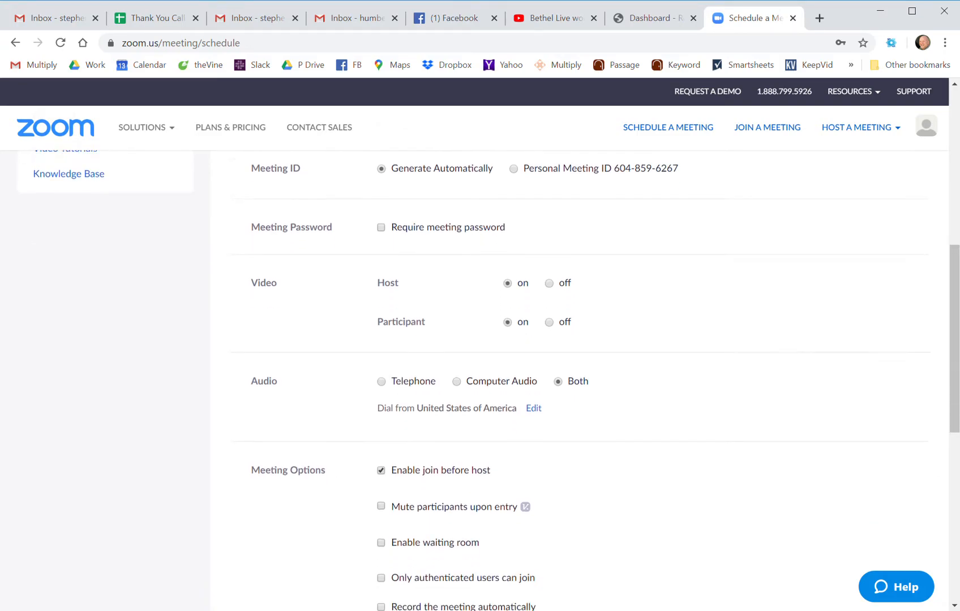
scroll(down, 3)
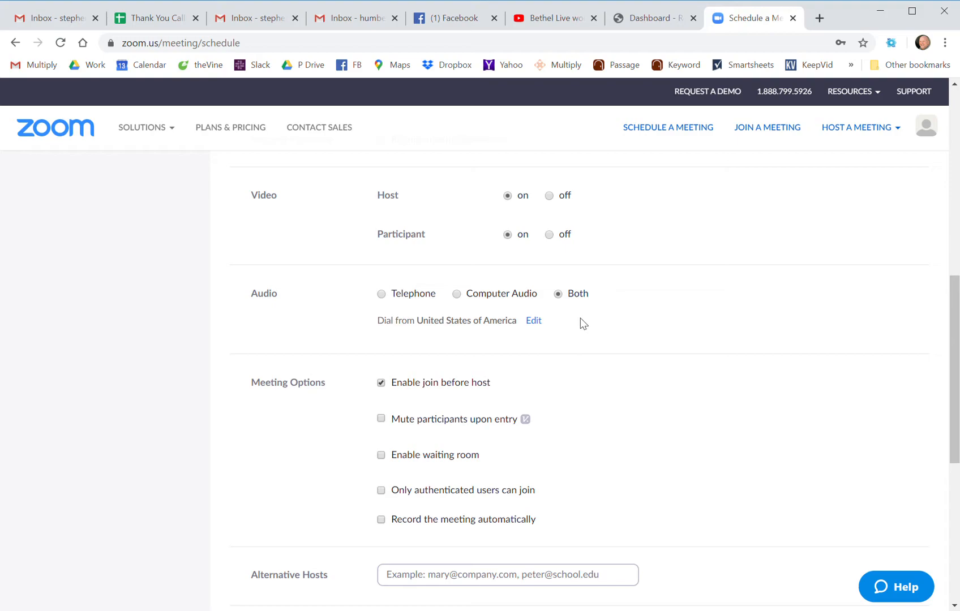
scroll(down, 3)
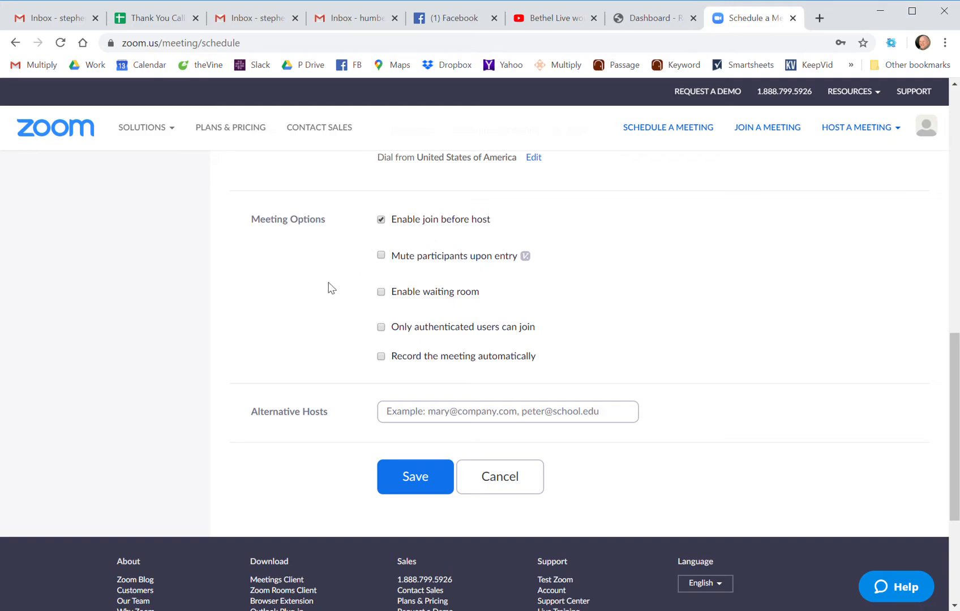
mouse_move(330, 292)
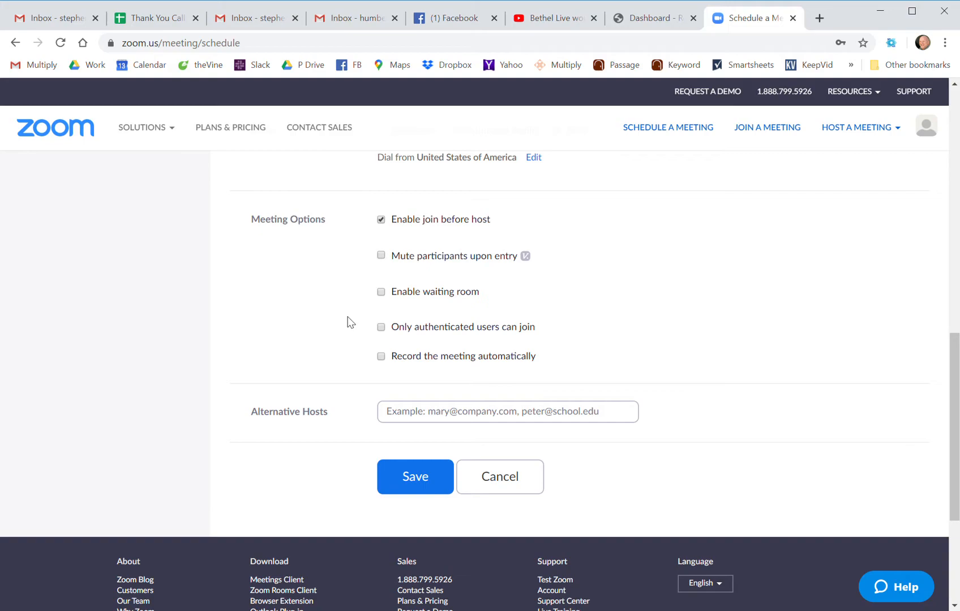
mouse_move(361, 263)
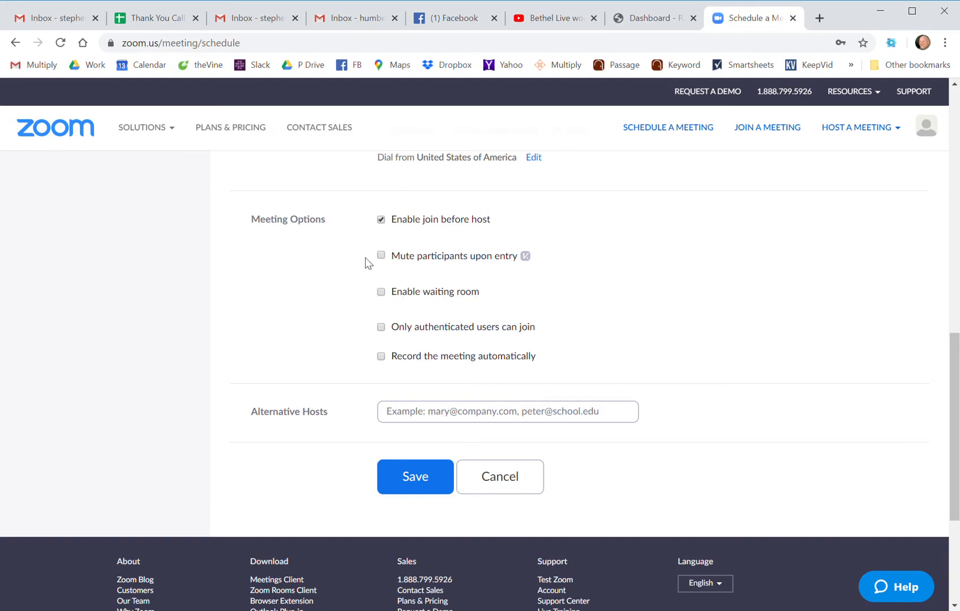
mouse_move(360, 266)
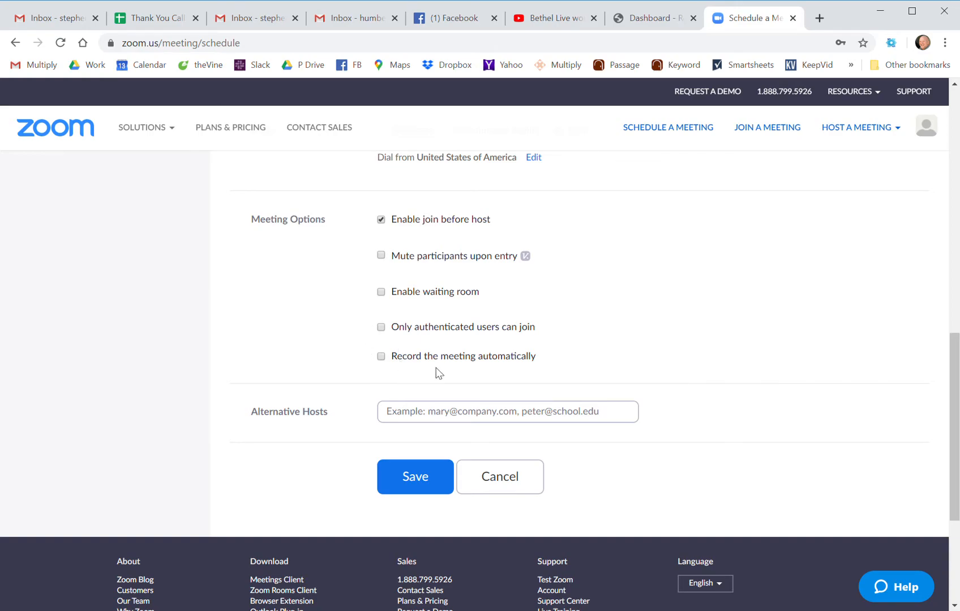
mouse_move(397, 370)
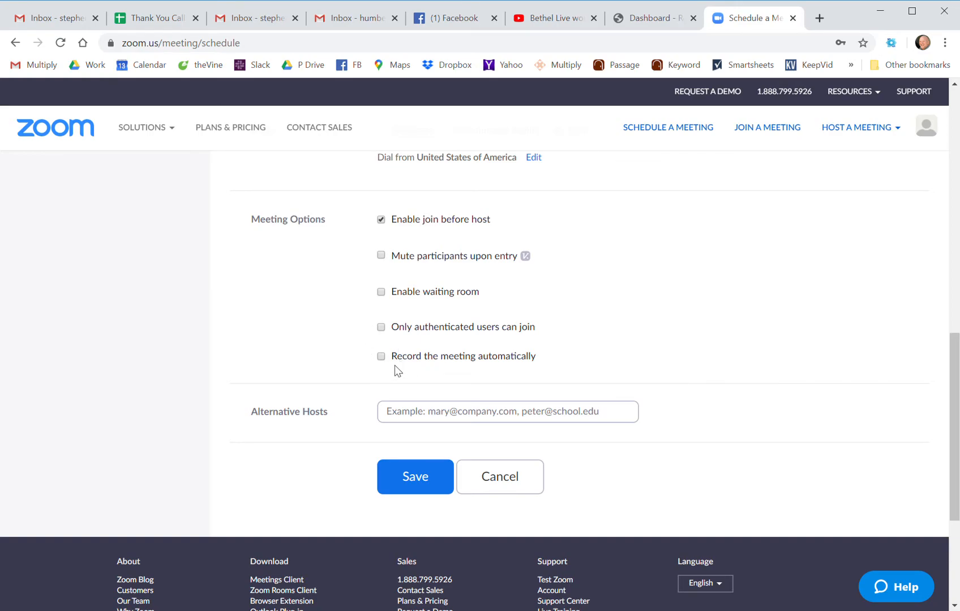
mouse_move(341, 300)
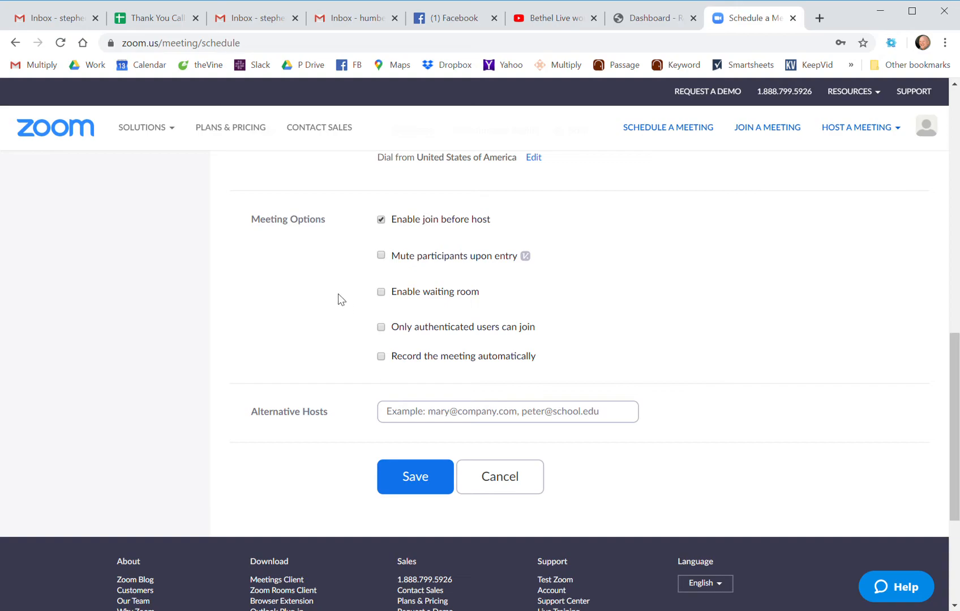
mouse_move(335, 296)
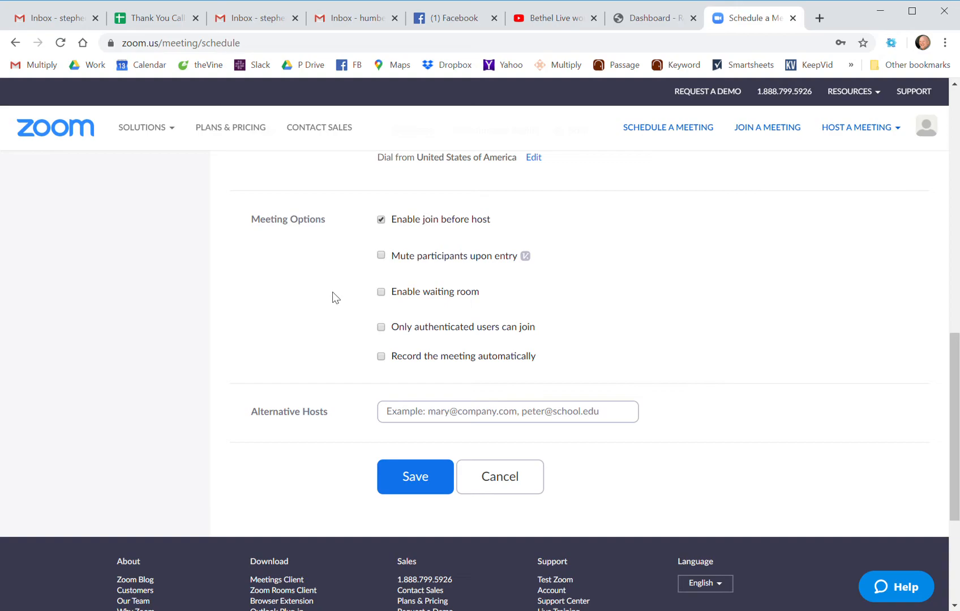
mouse_move(343, 261)
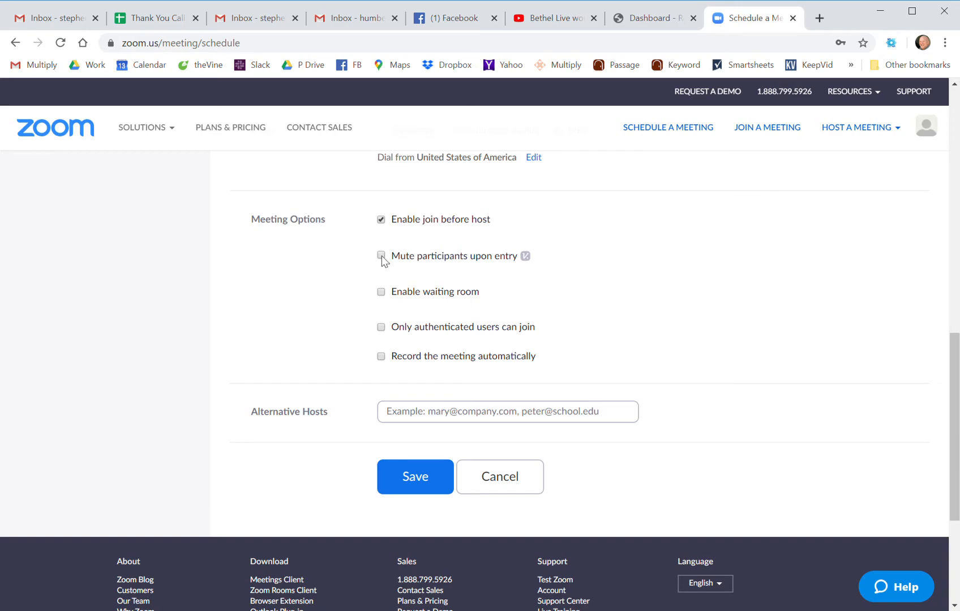
click(380, 256)
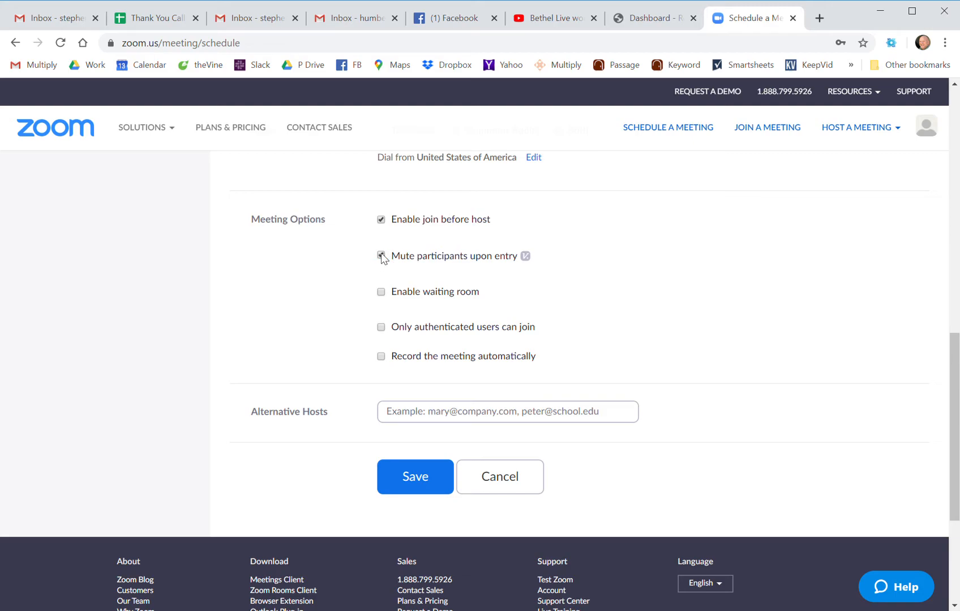
click(381, 256)
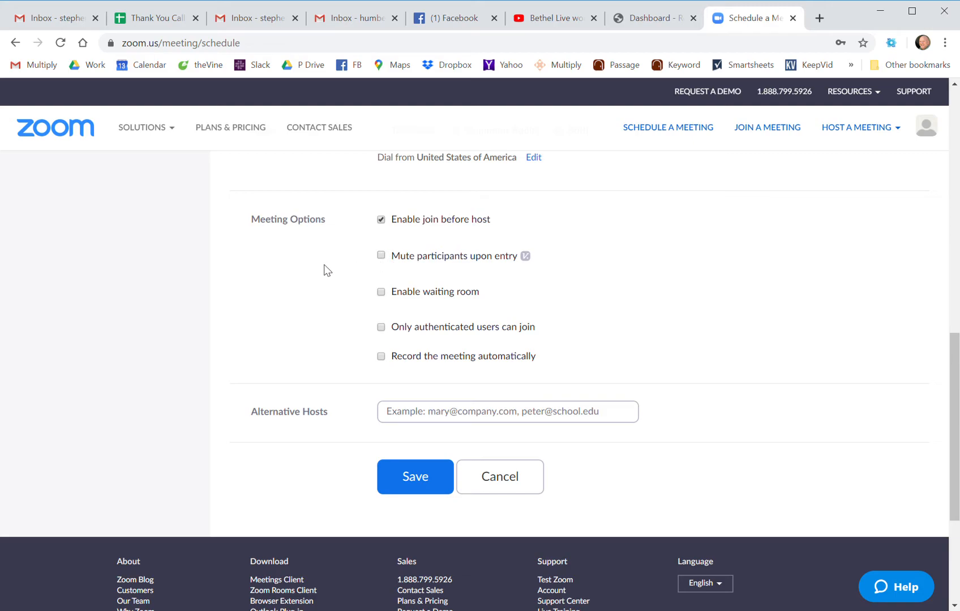
mouse_move(602, 315)
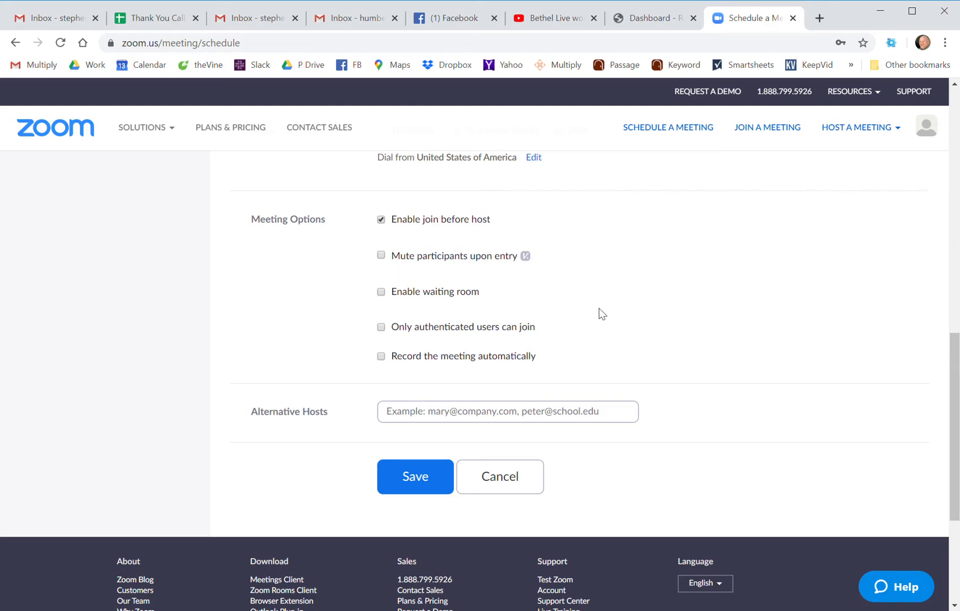
- Save 'My Meeting' for Mar 24, 2020 at 05:00 PM, producing meeting ID 992-259-764
scroll(down, 3)
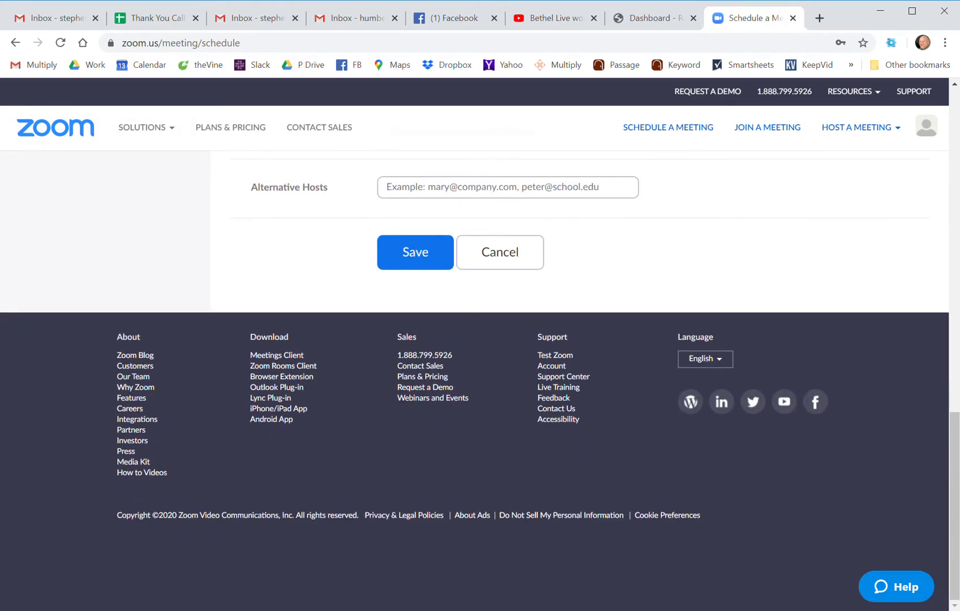
click(414, 251)
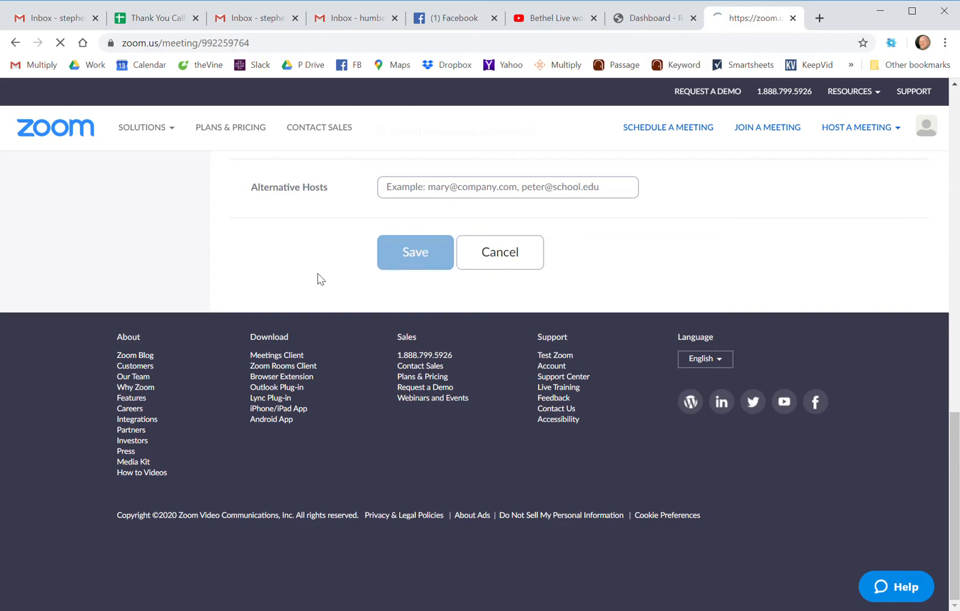
click(414, 251)
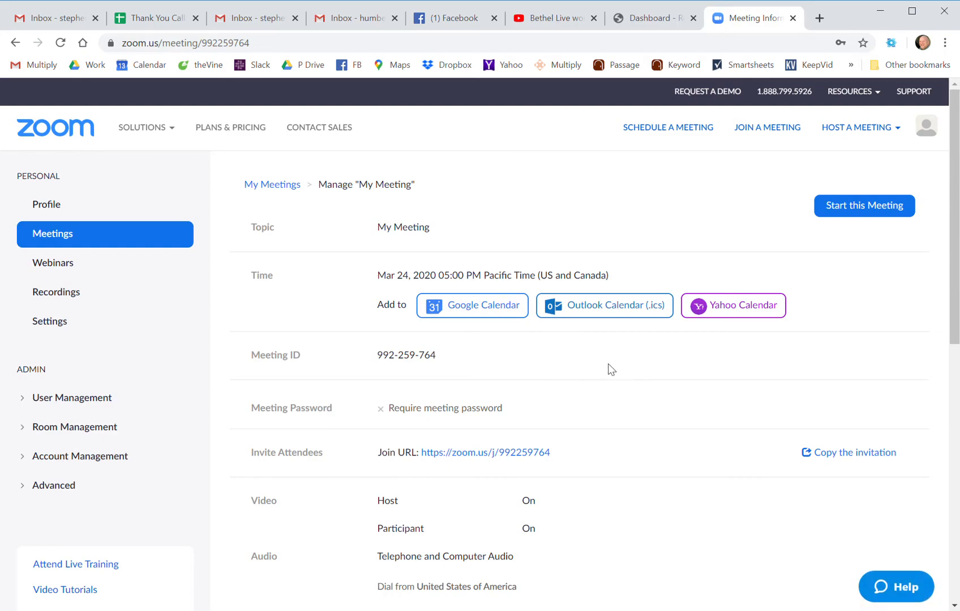
mouse_move(684, 399)
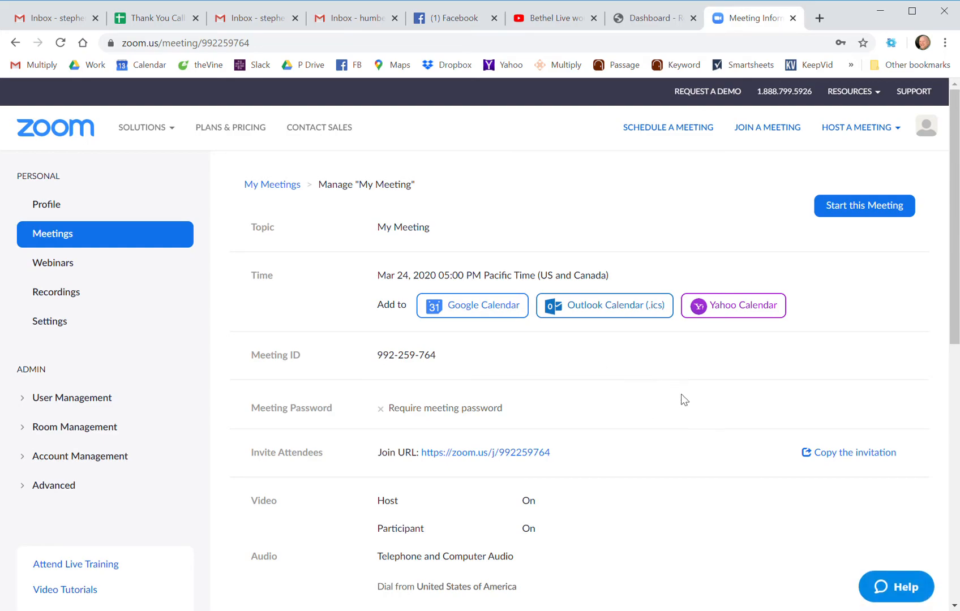
mouse_move(295, 484)
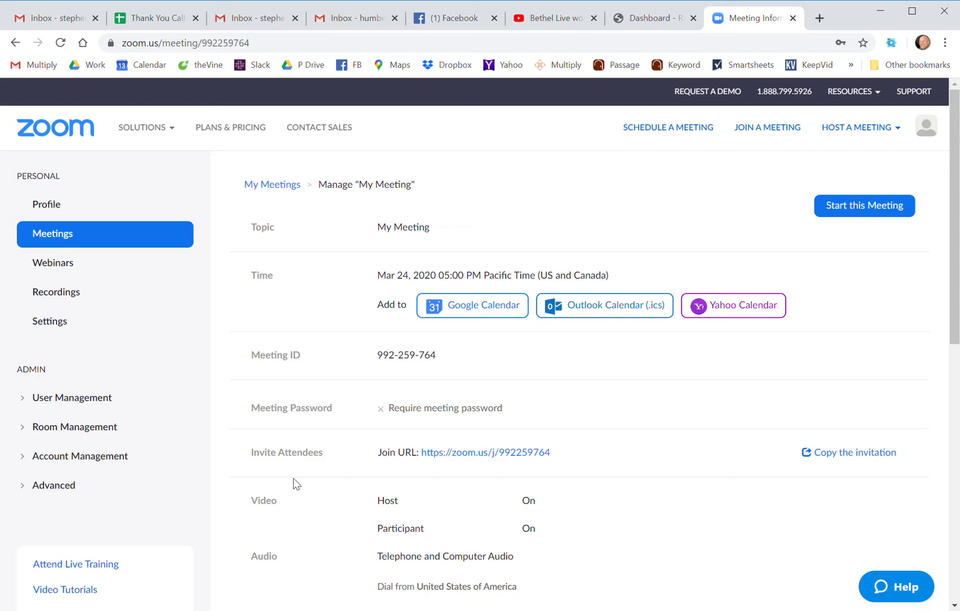
mouse_move(485, 451)
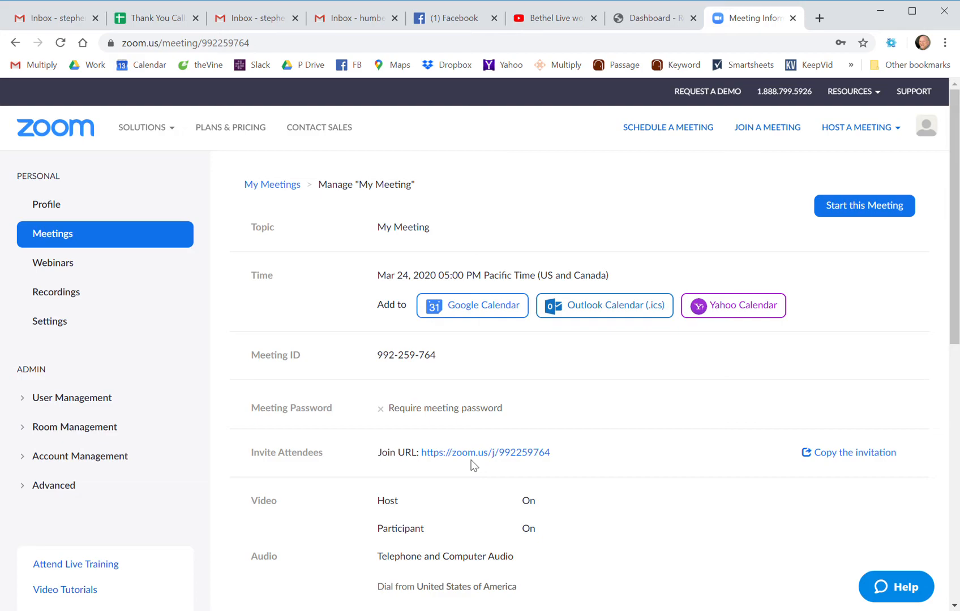
mouse_move(853, 453)
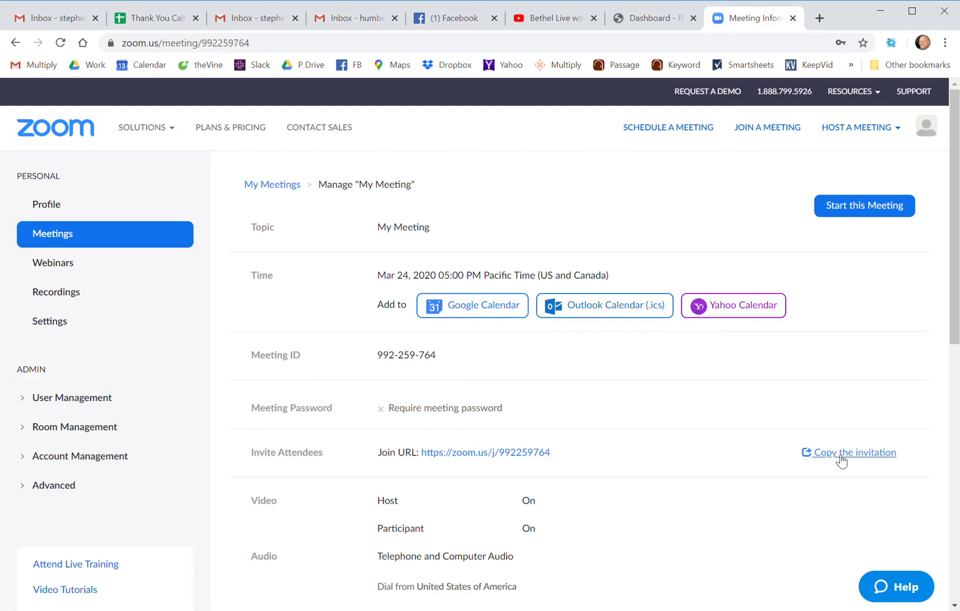
- Copy the full invitation text for 'My Meeting' to the clipboard and return to its details page
click(849, 453)
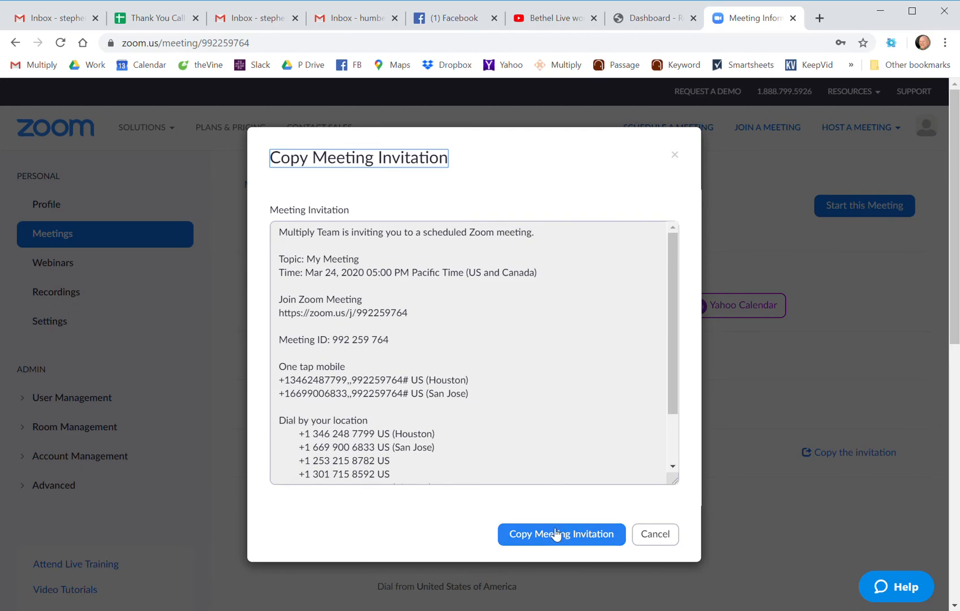
click(560, 535)
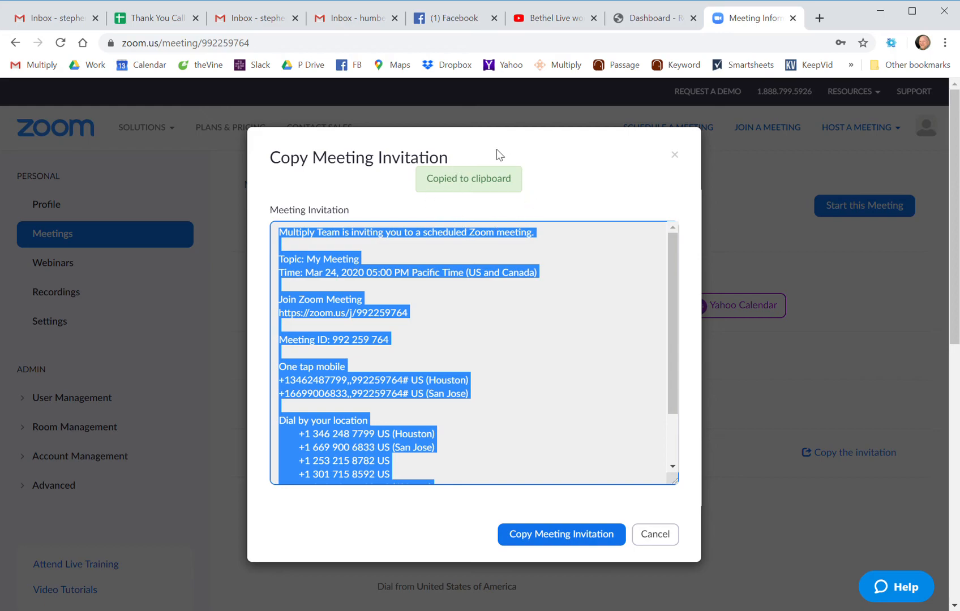
mouse_move(562, 281)
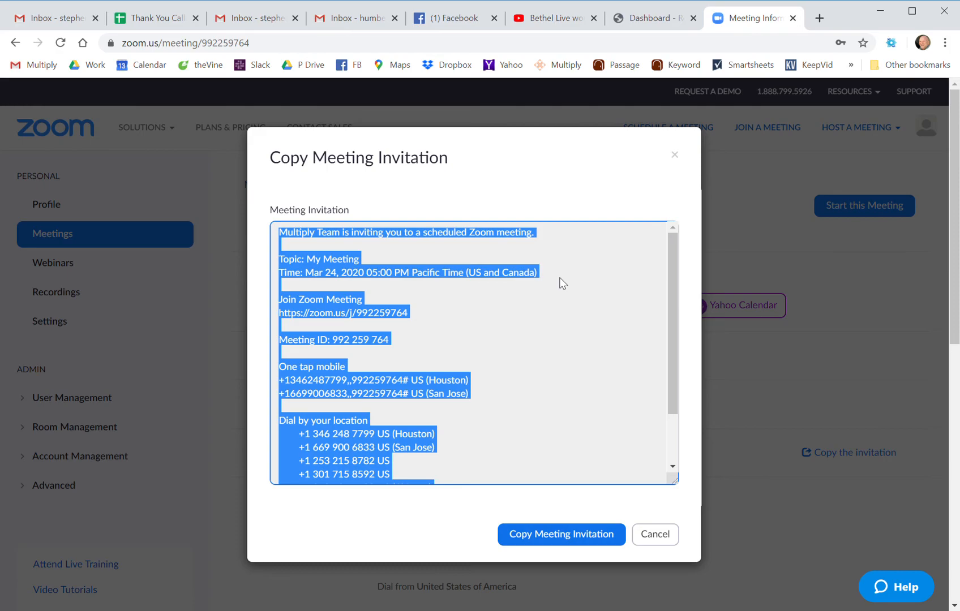
mouse_move(579, 359)
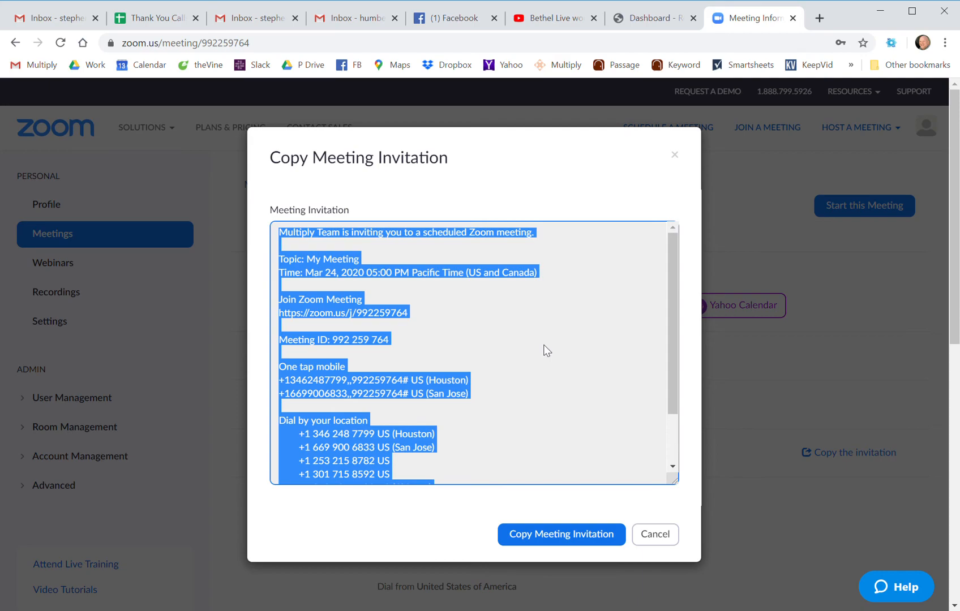
mouse_move(581, 303)
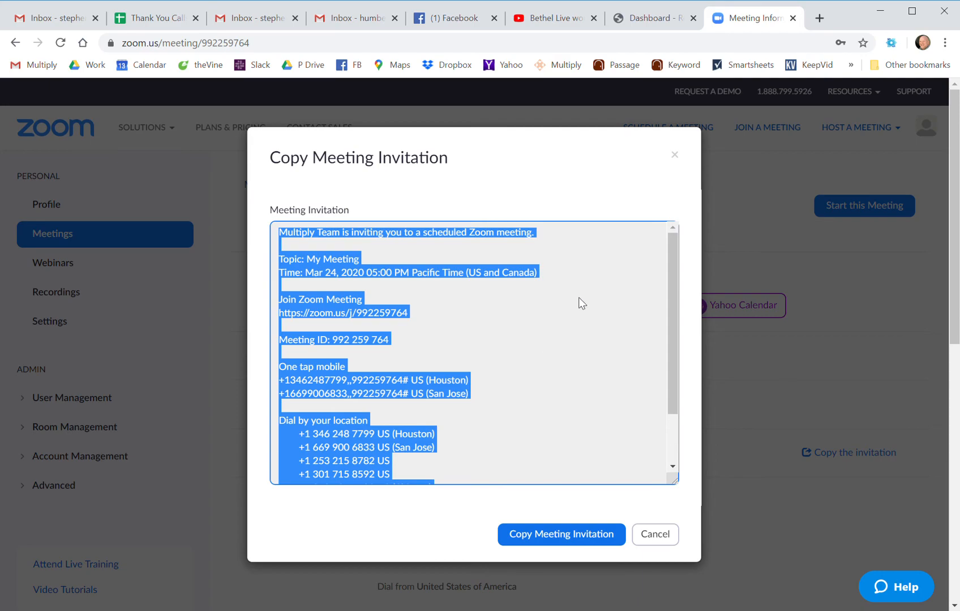
click(654, 534)
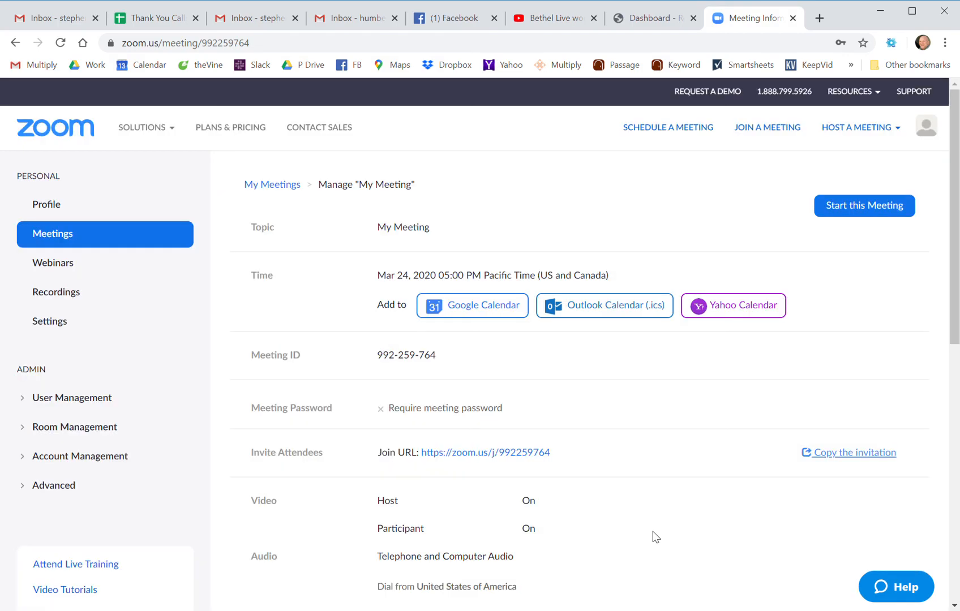
mouse_move(785, 214)
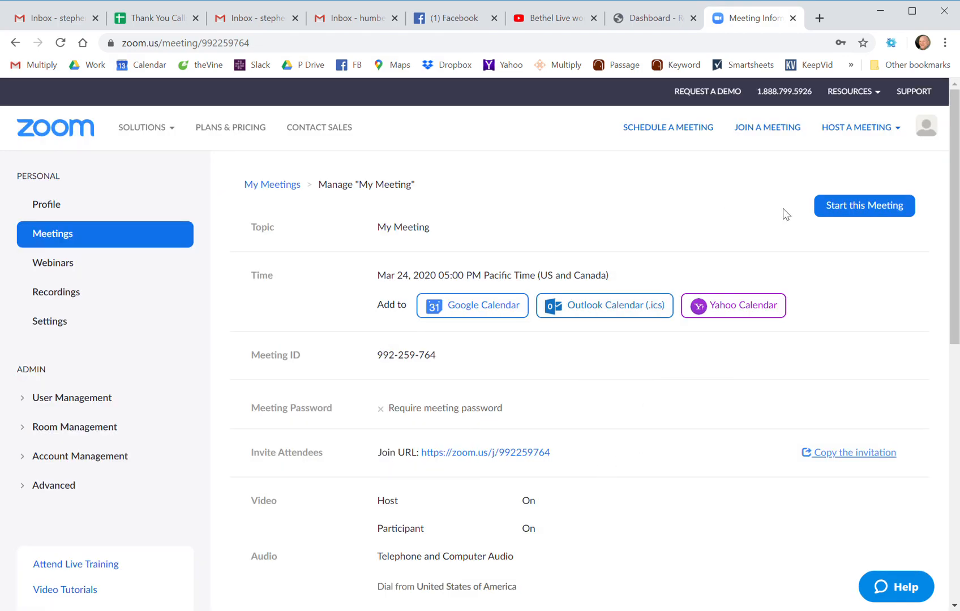
mouse_move(632, 206)
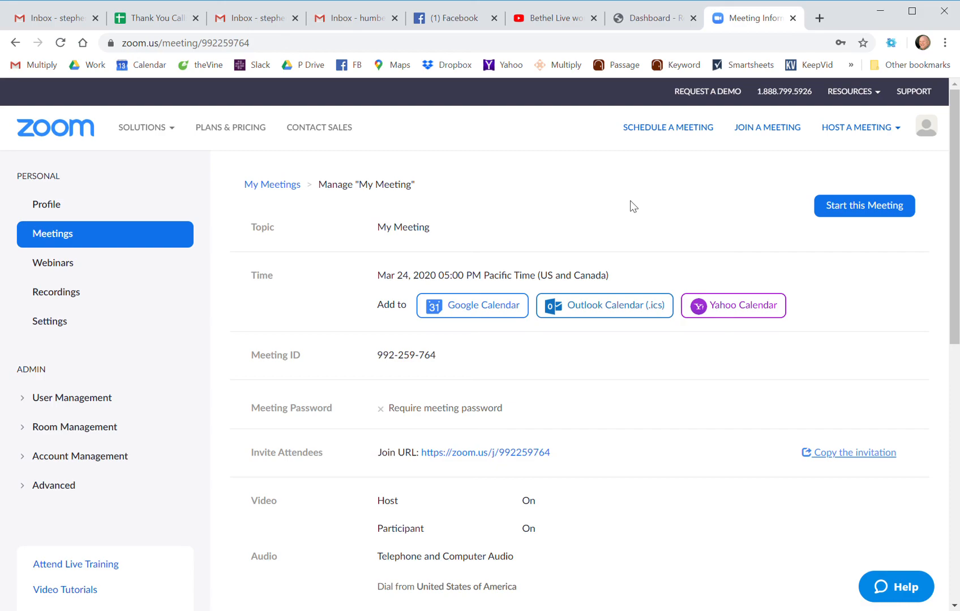
mouse_move(720, 191)
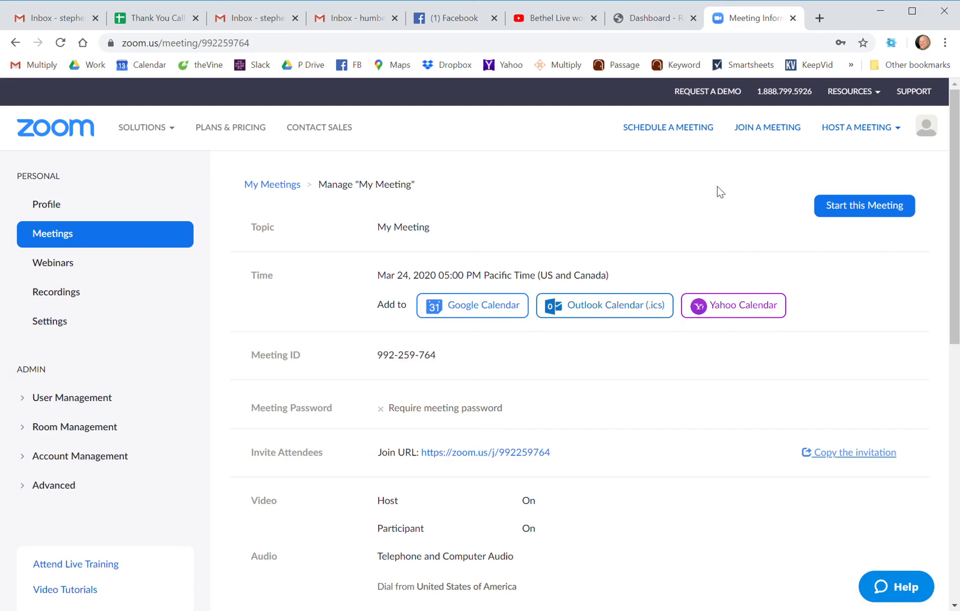